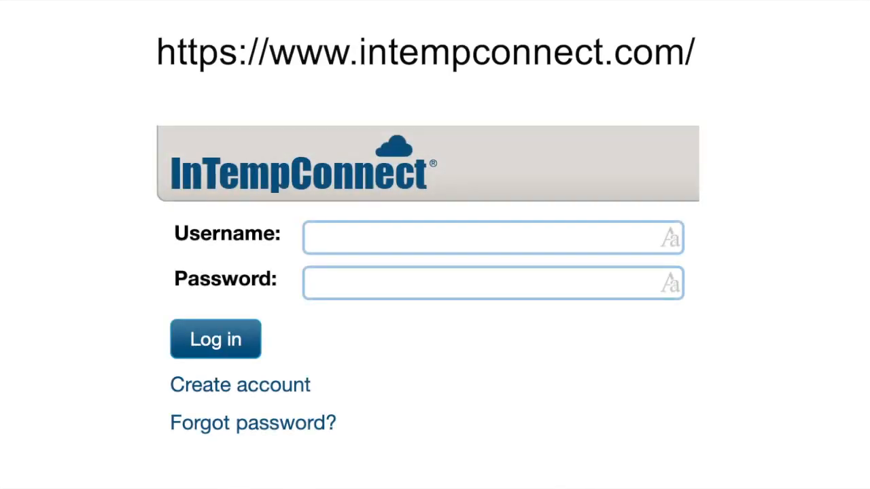
Log into InTempConnect as John Smith and go to Gateway Profiles under System Setup.
type("John Smith")
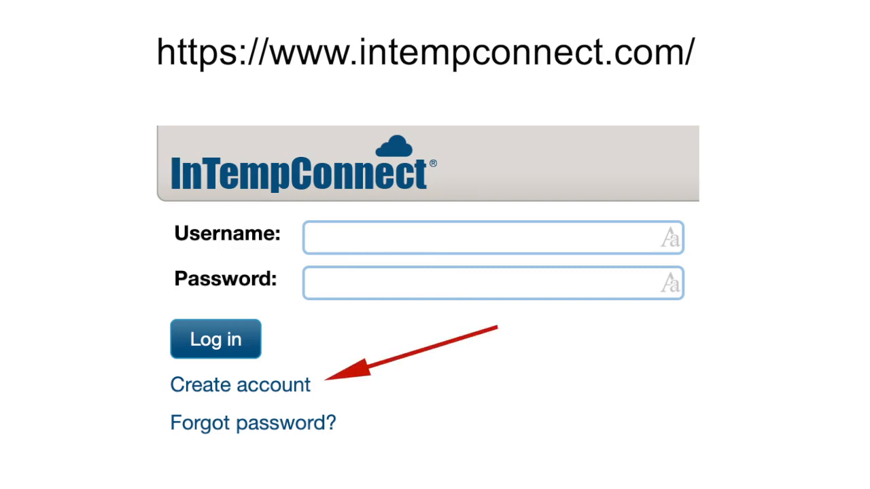
left_click(239, 385)
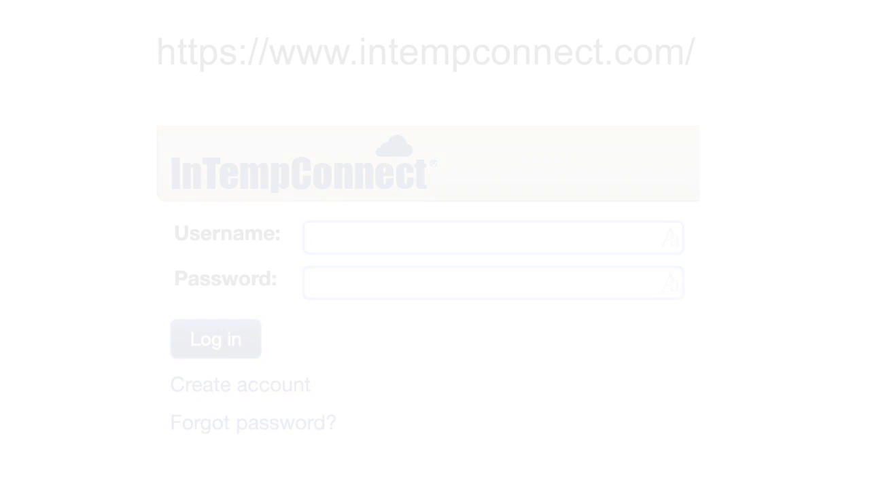
left_click(215, 340)
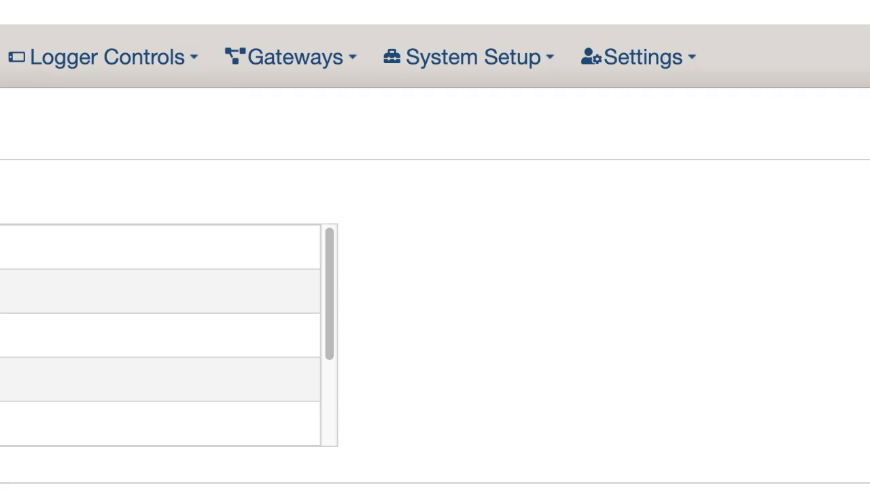
left_click(468, 57)
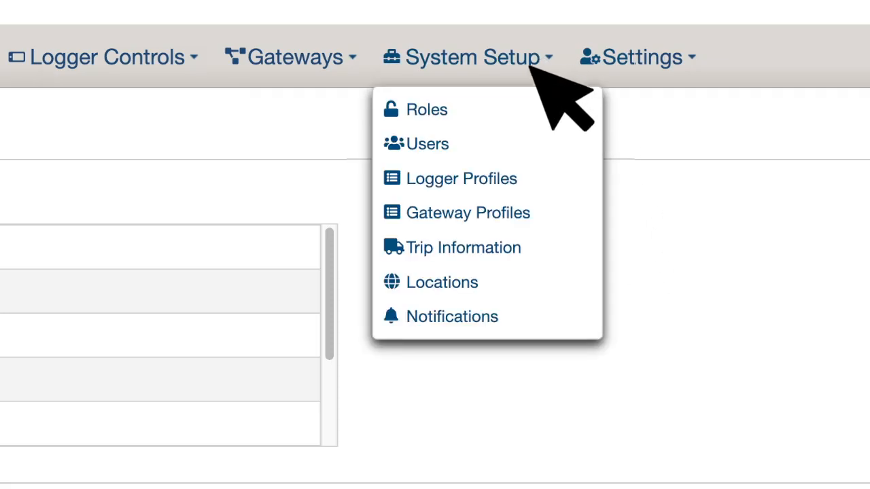
left_click(427, 109)
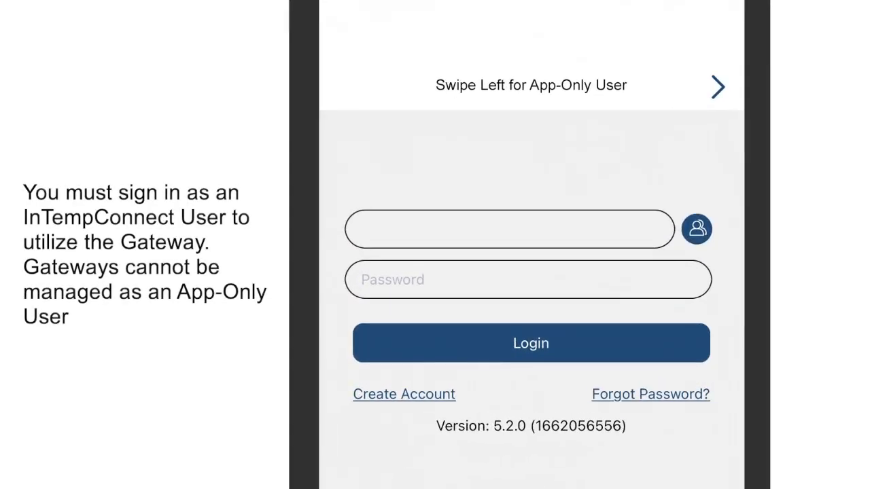
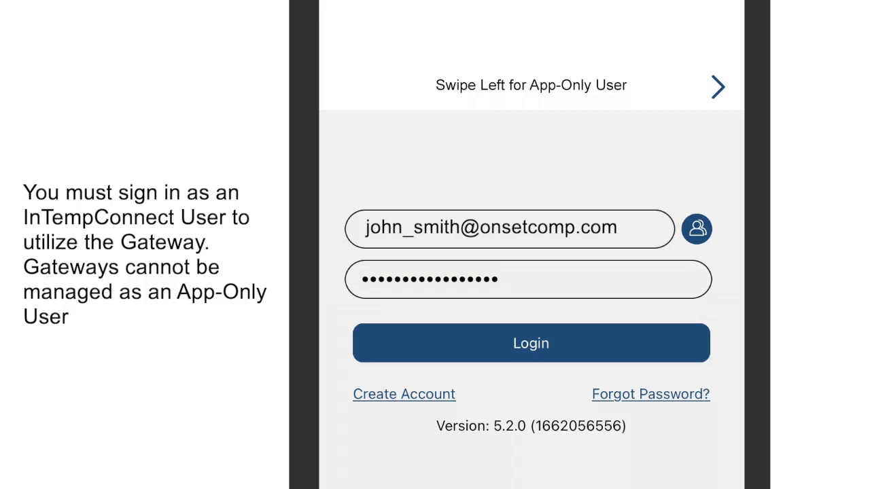
Sign in as john_smith@onsetcomp and log into the first account listed (Kevtest).
left_click(530, 343)
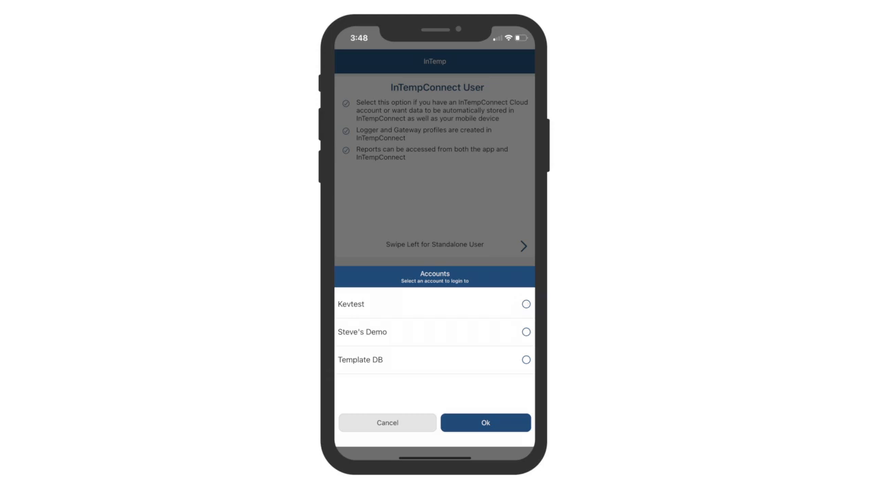
left_click(525, 304)
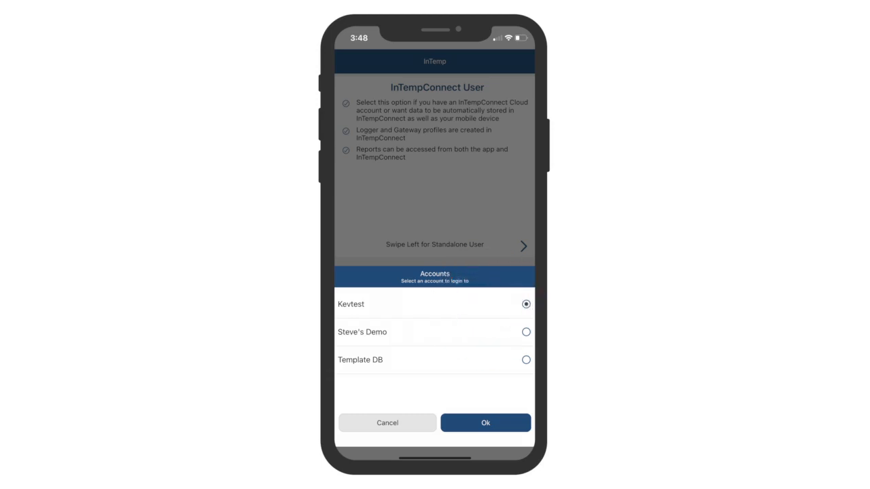
left_click(485, 423)
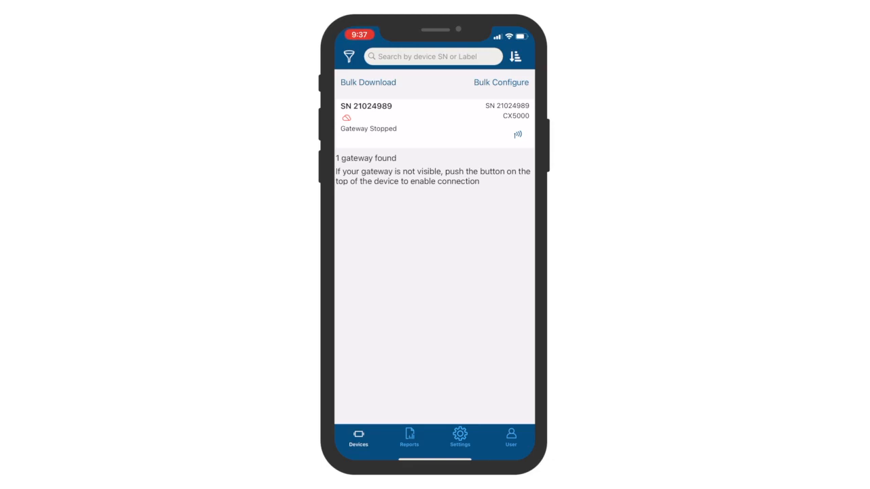
Review the enabled gateway profiles (Home, Storage, Transport) under Settings > Gateway Profiles.
left_click(460, 437)
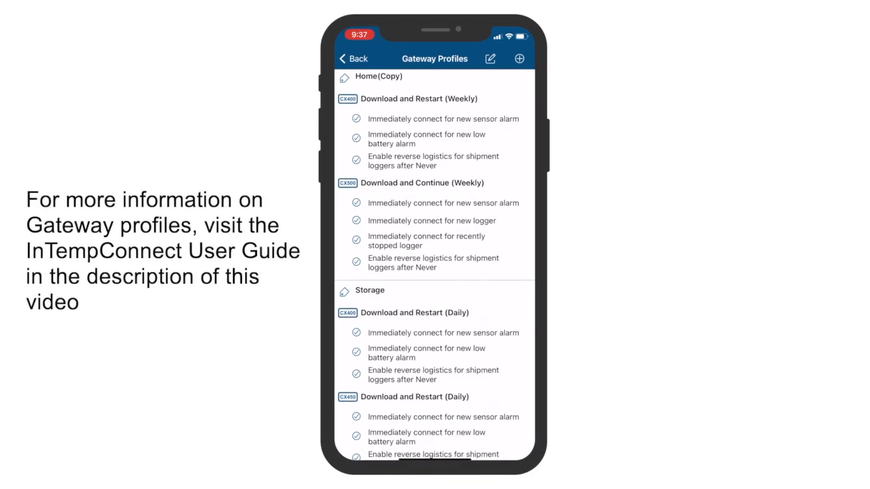
scroll("down", 3)
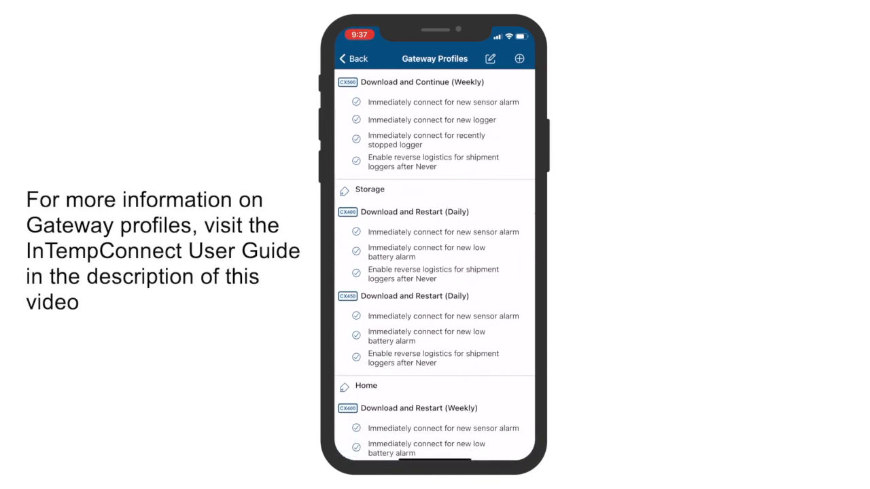
scroll("down", 3)
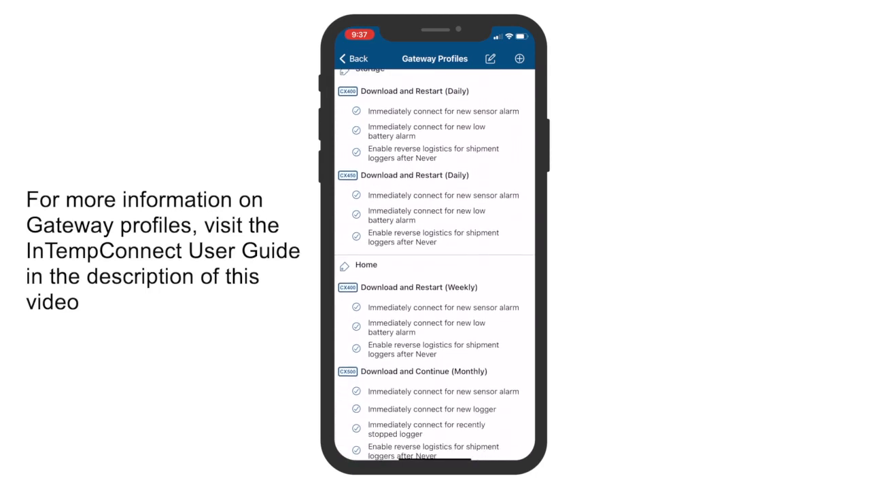
scroll("down", 3)
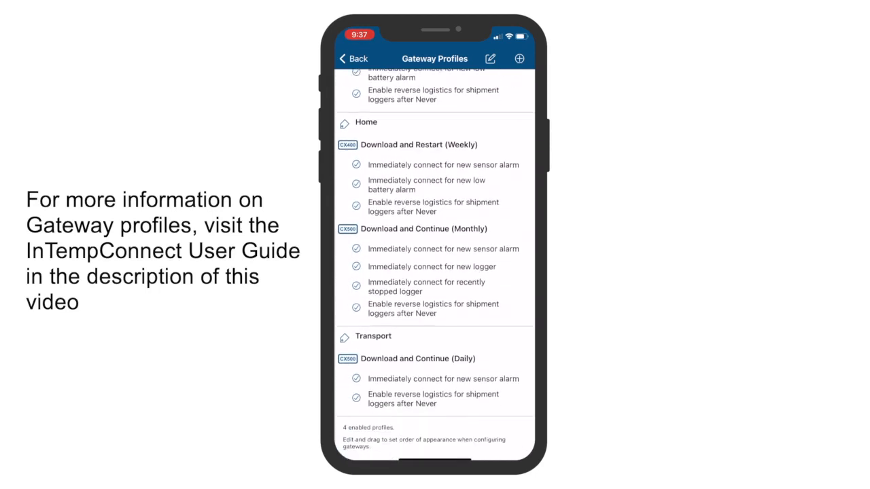
scroll("down", 3)
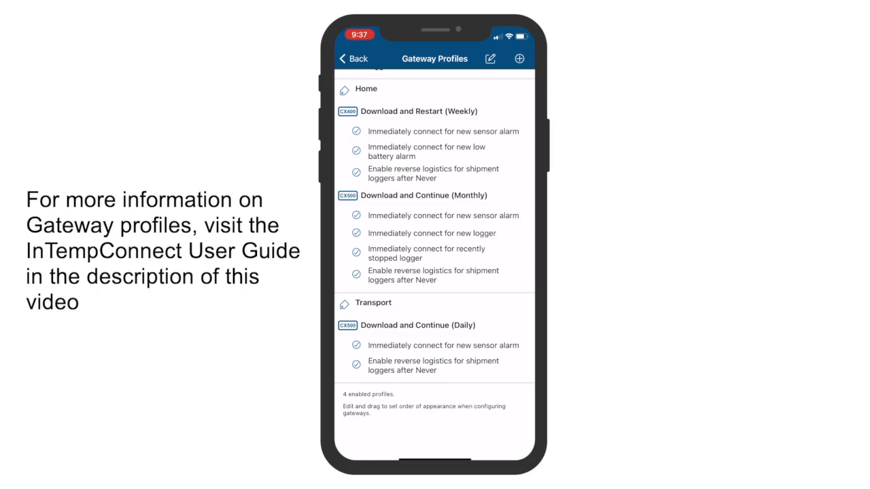
scroll("down", 3)
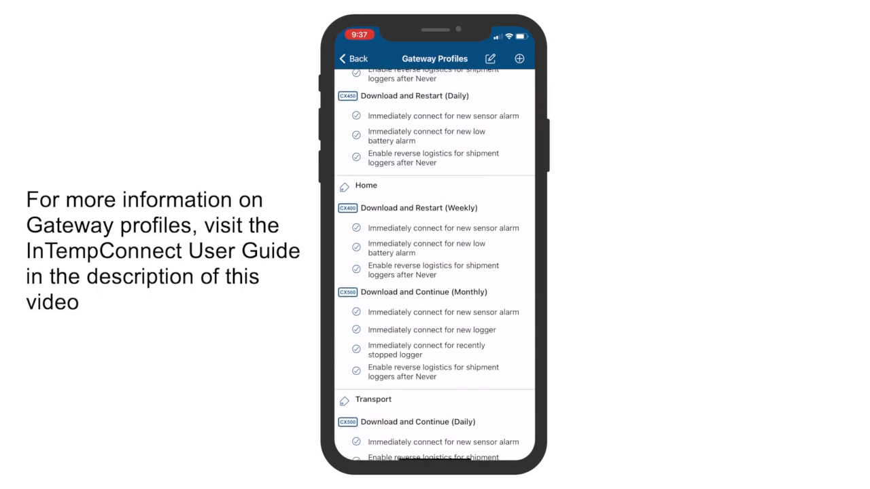
scroll("down", 3)
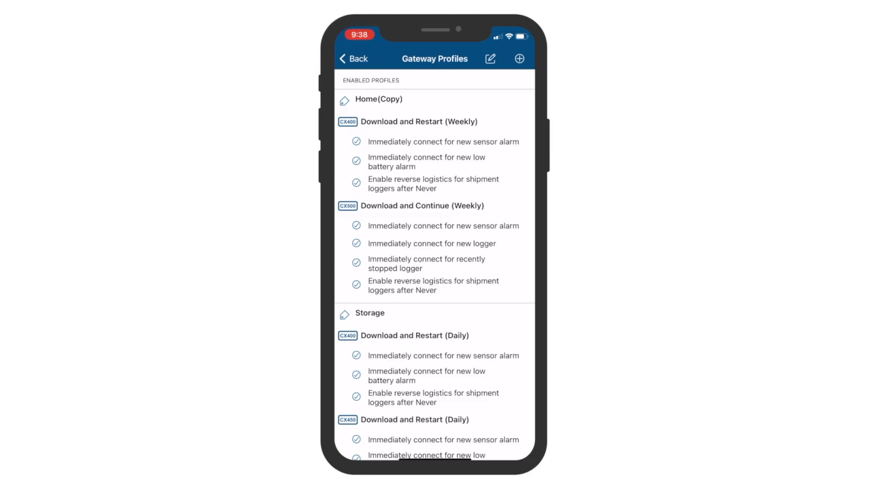
Create a new gateway profile 'Clinic 1 Gateway' for the CX400 and CX500 logger families.
left_click(519, 58)
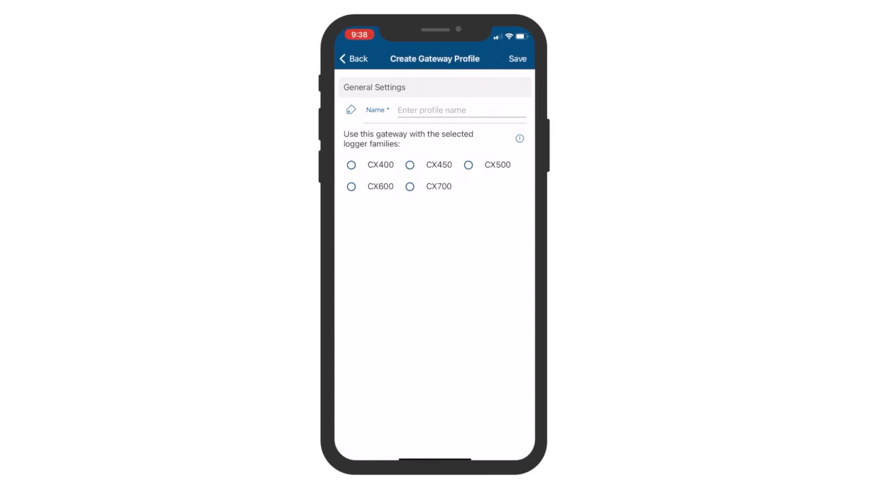
type("Clinic 1 Gateway")
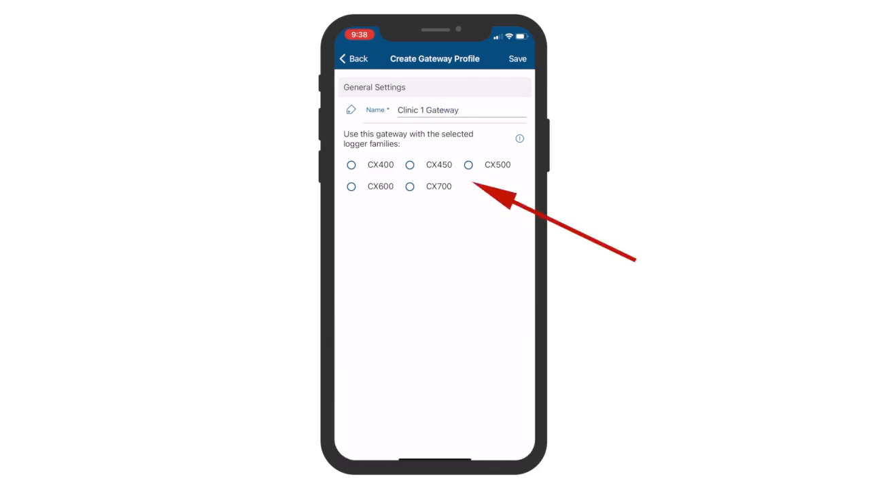
left_click(351, 164)
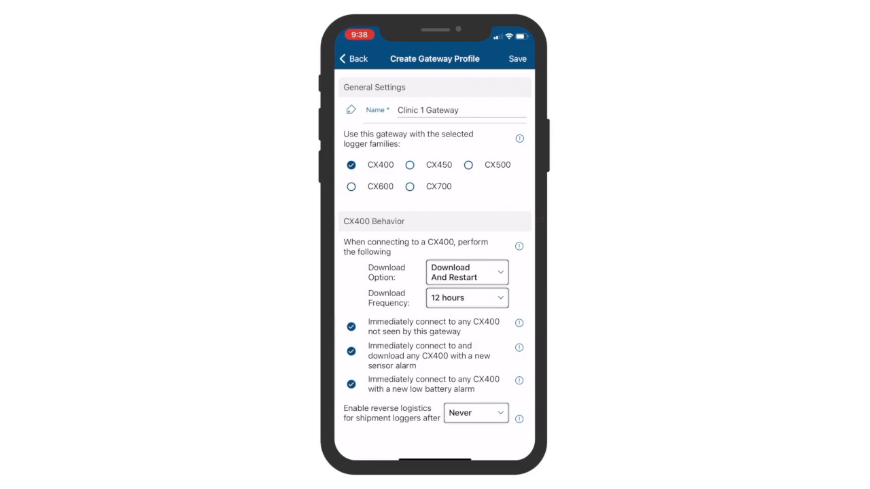
left_click(468, 165)
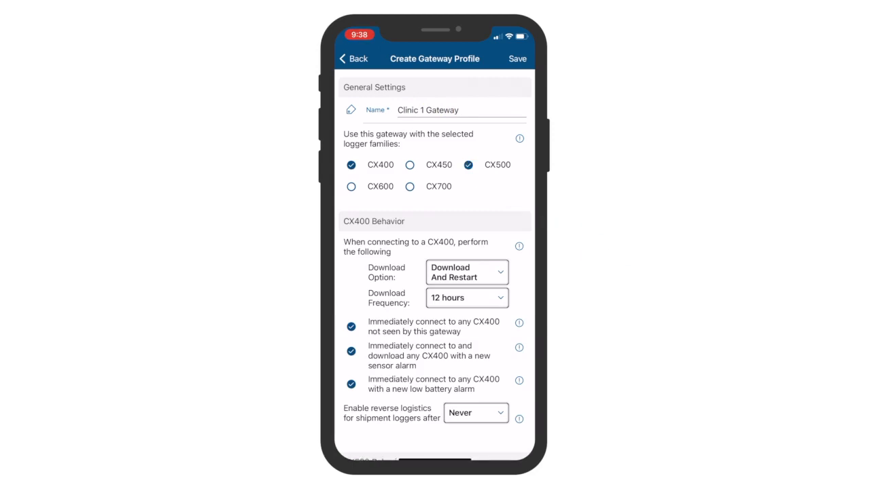
scroll("down", 3)
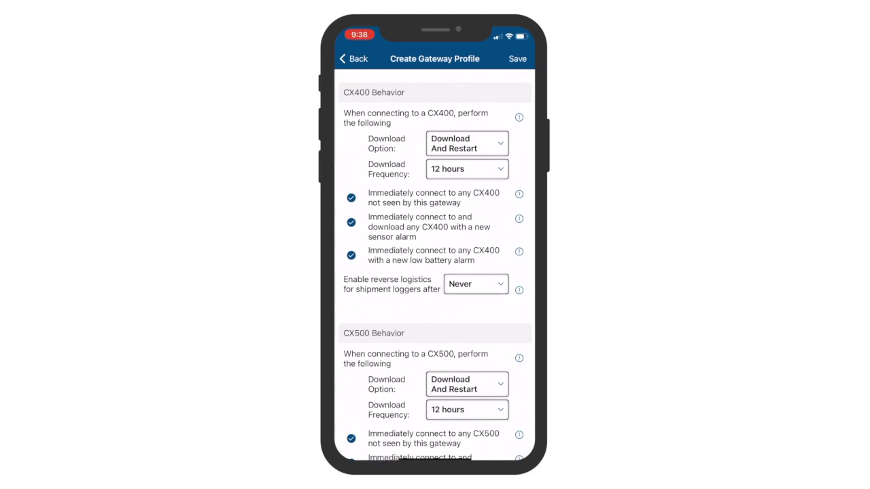
left_click(467, 143)
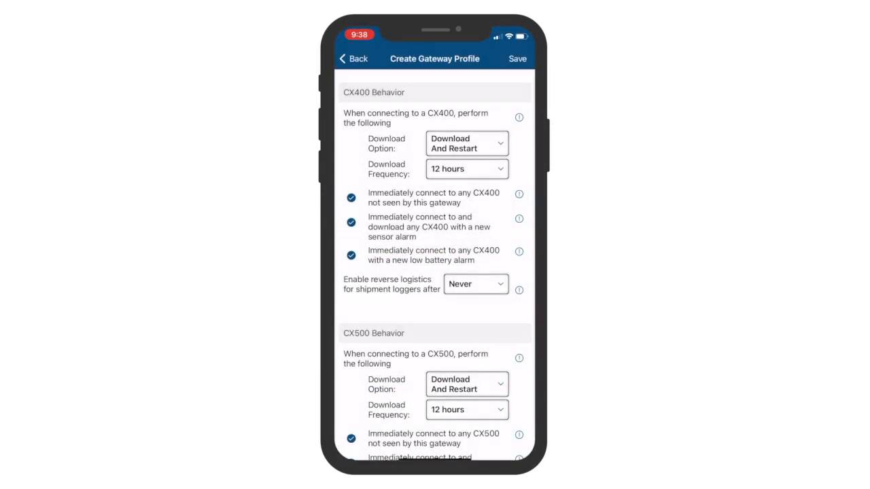
left_click(467, 168)
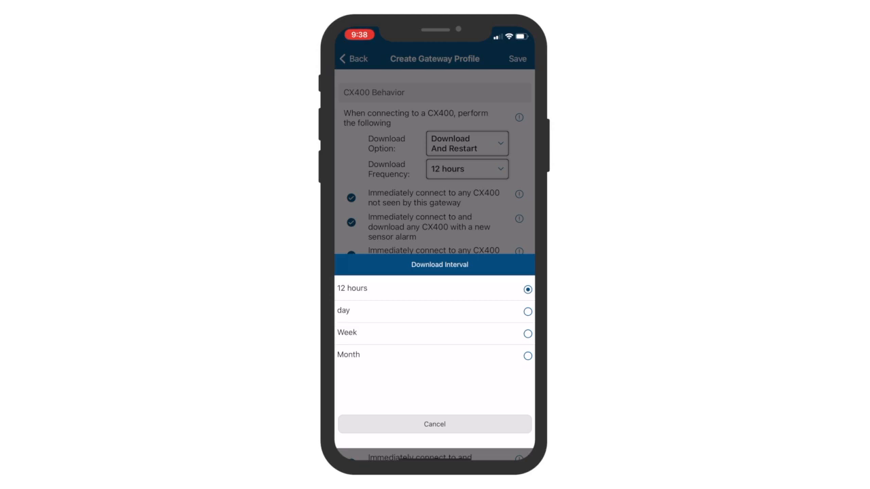
left_click(348, 332)
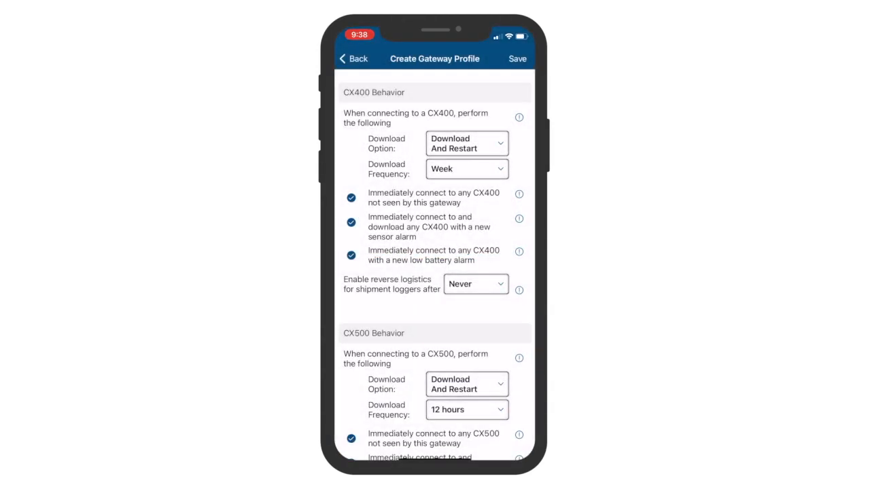
left_click(350, 198)
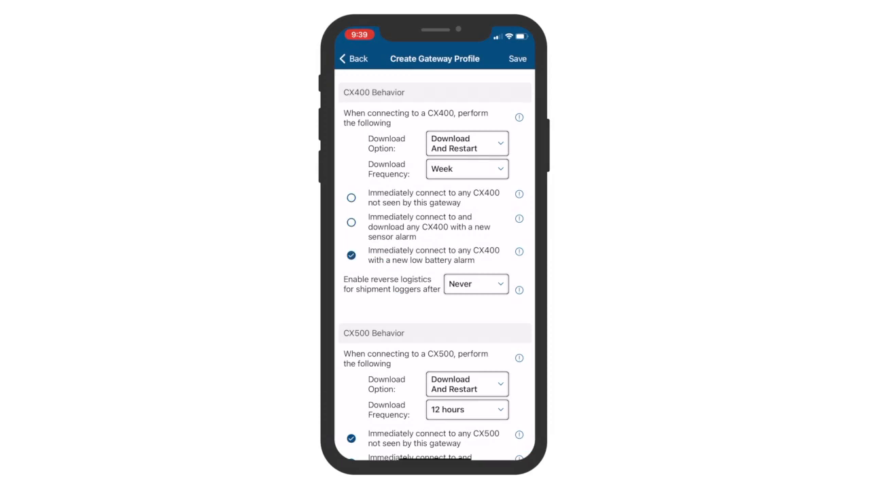
left_click(351, 223)
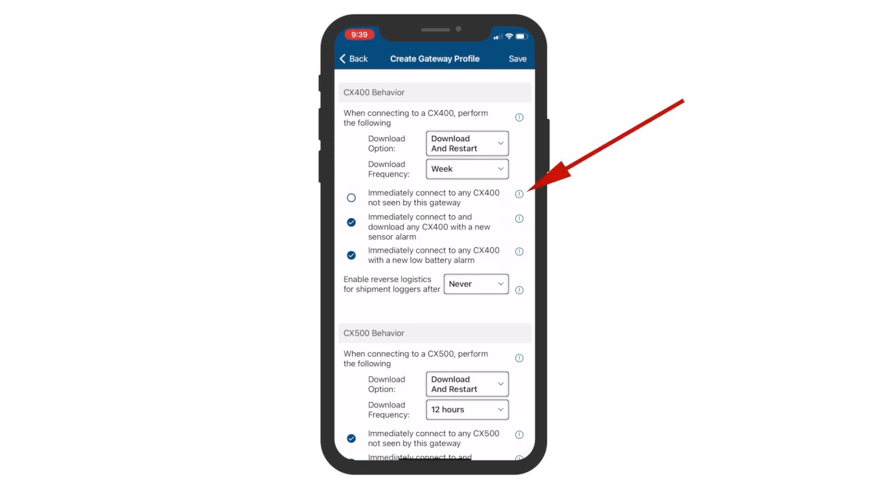
left_click(519, 193)
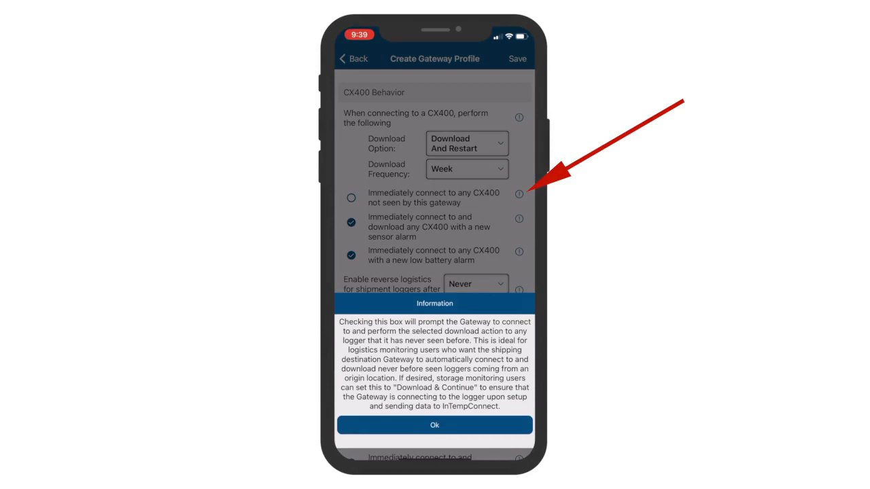
left_click(435, 424)
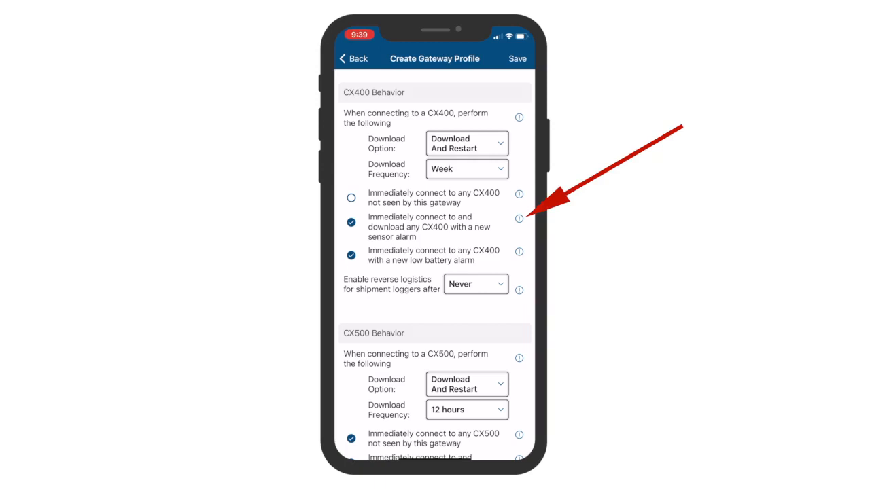
left_click(519, 218)
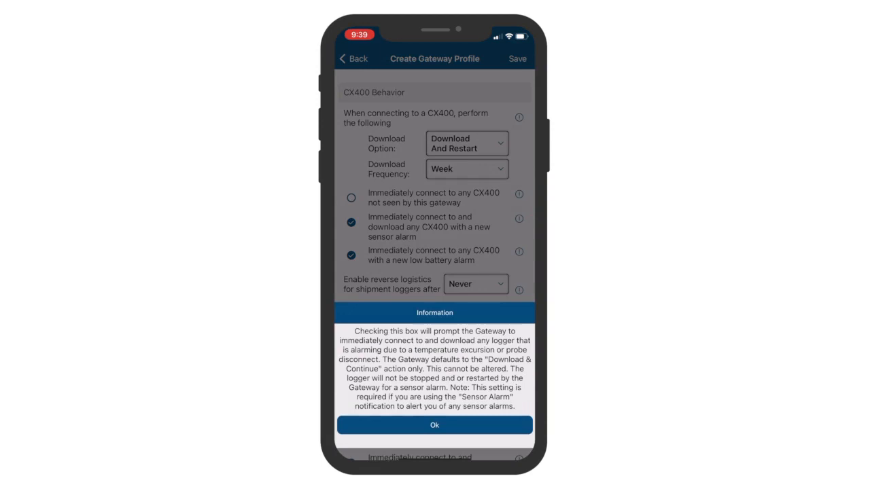
left_click(435, 425)
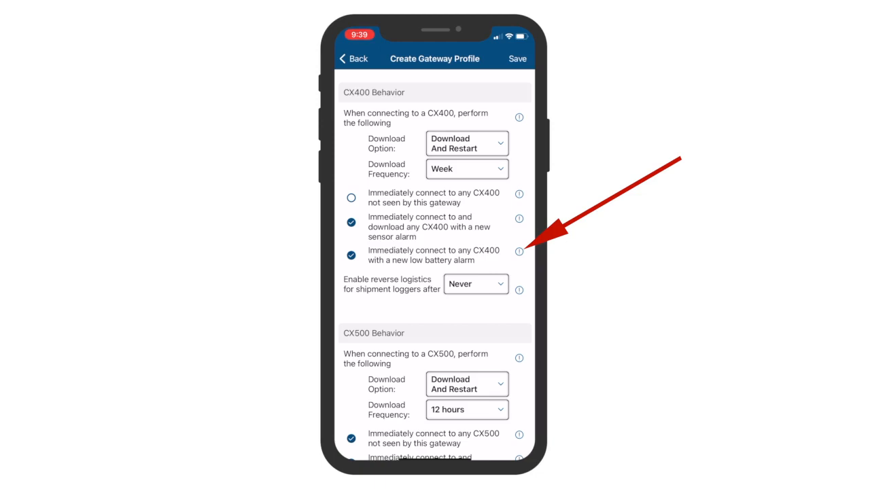
left_click(519, 250)
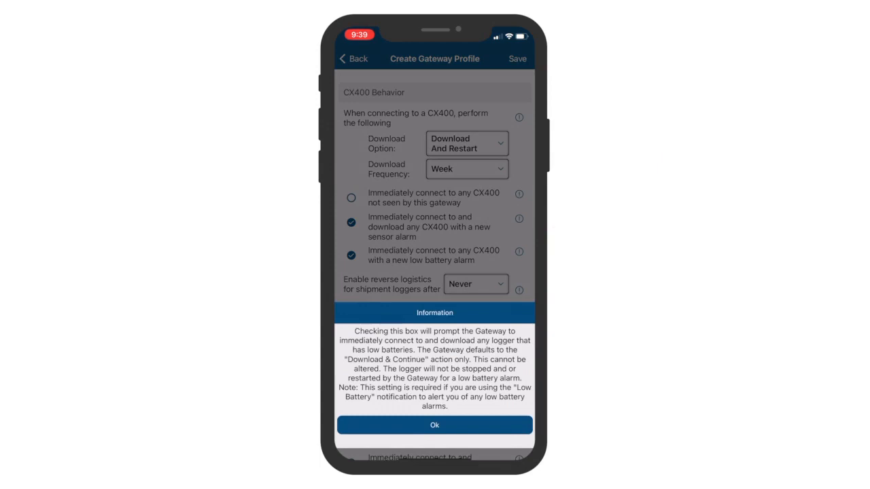
left_click(435, 424)
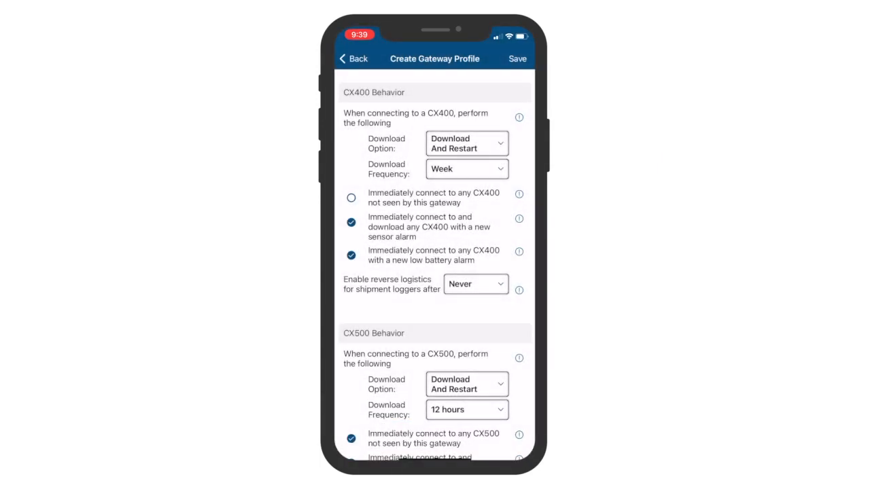
scroll("down", 3)
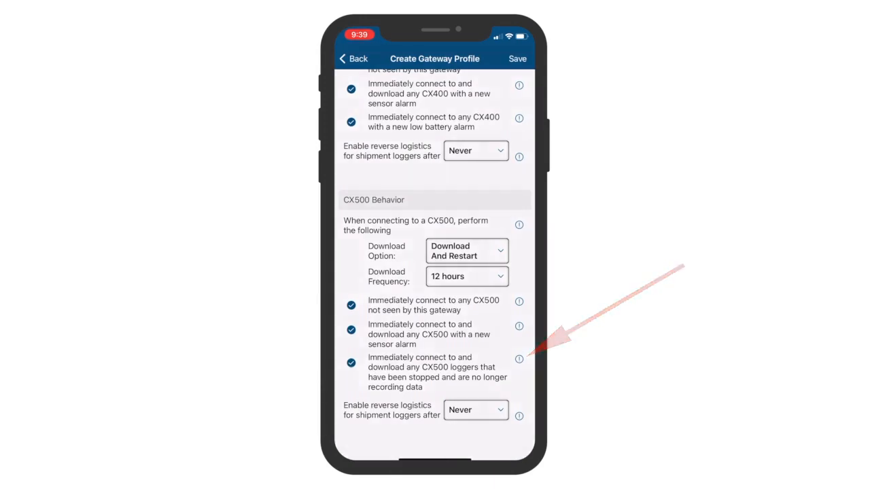
left_click(519, 359)
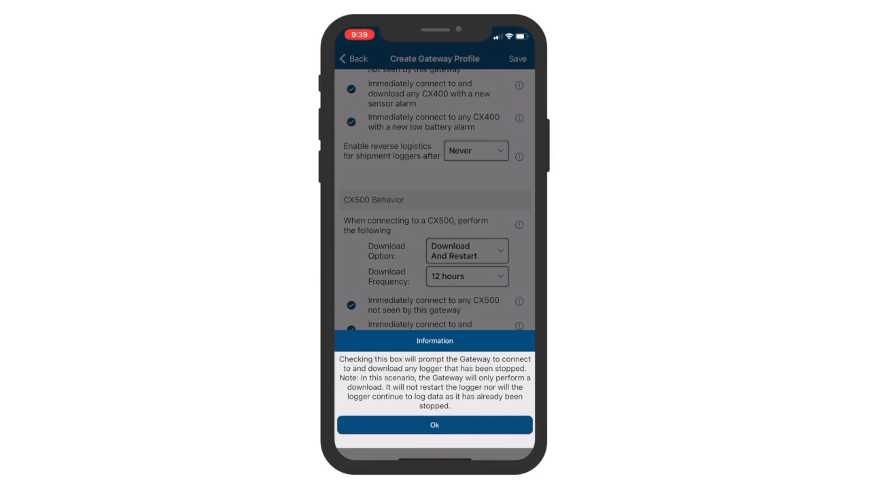
left_click(435, 424)
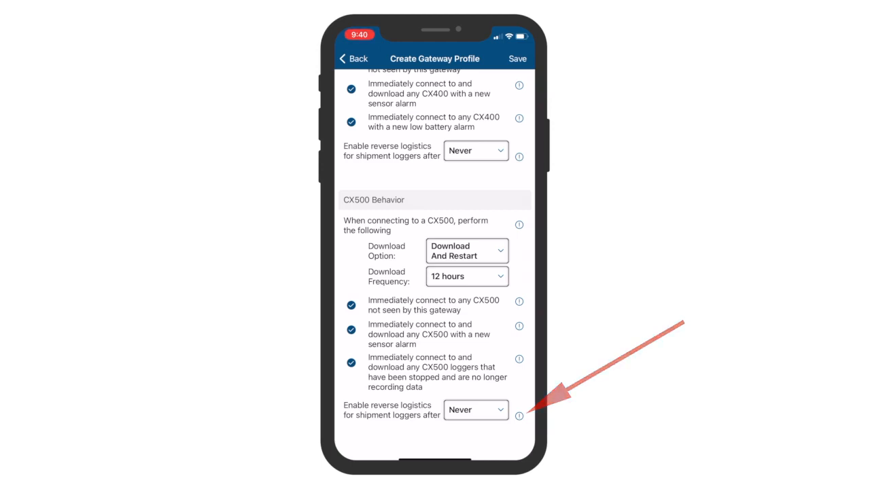
left_click(520, 417)
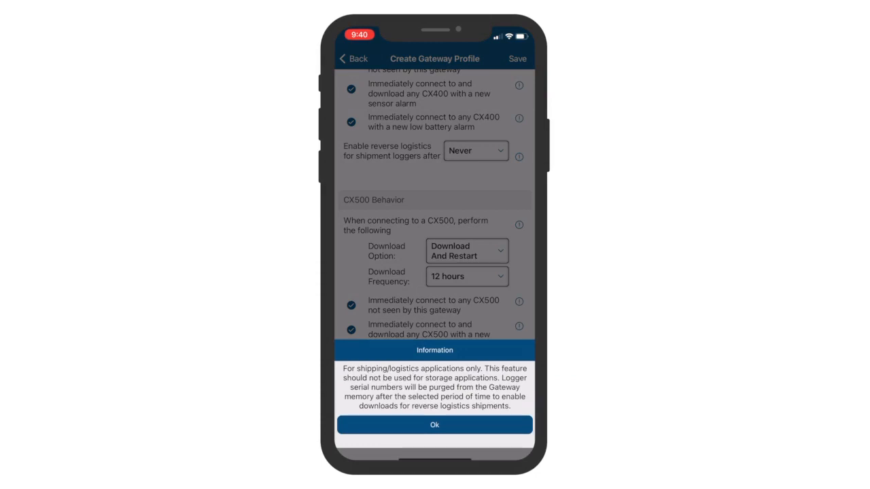
left_click(435, 424)
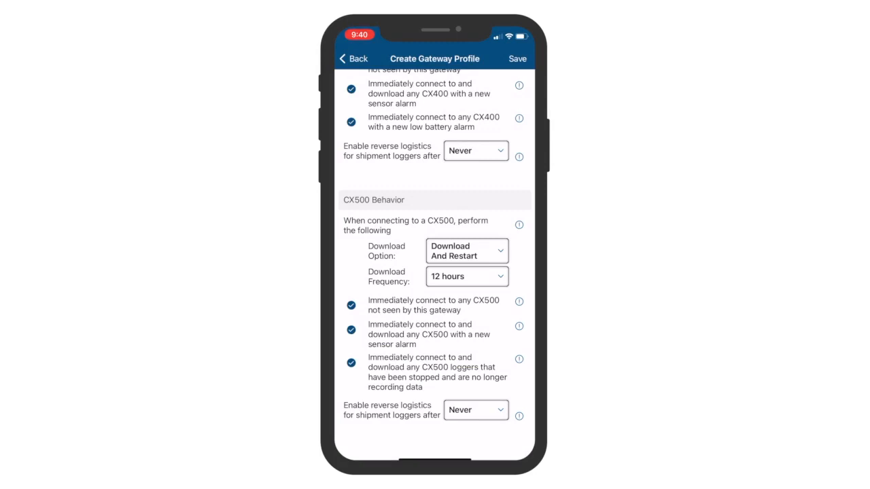
left_click(517, 58)
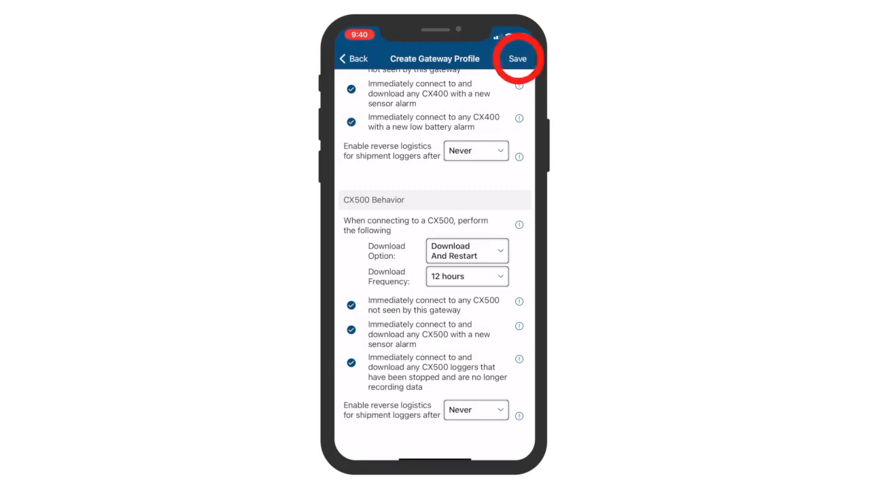
Save the Clinic 1 Gateway profile and choose Wi-Fi as the gateway's network.
left_click(517, 58)
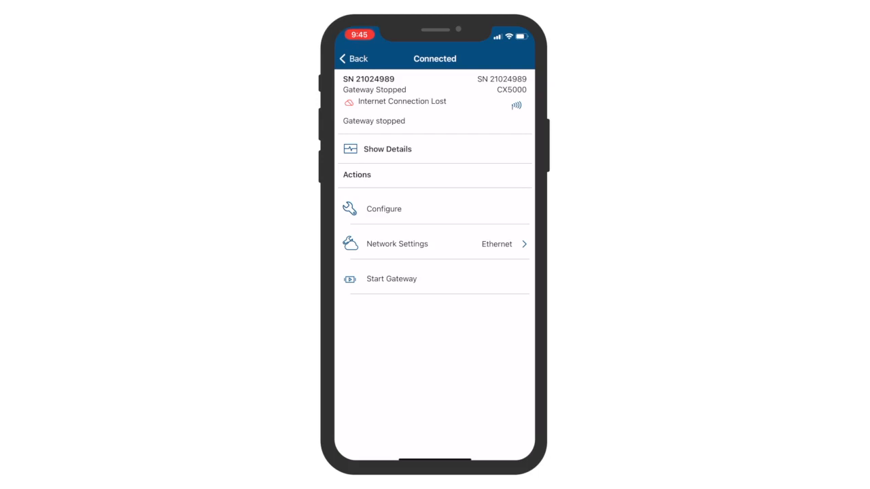
left_click(393, 245)
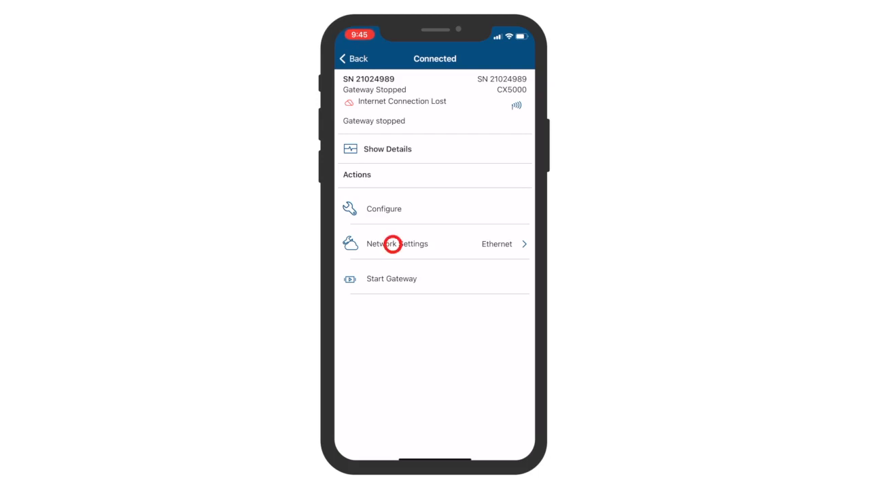
left_click(397, 243)
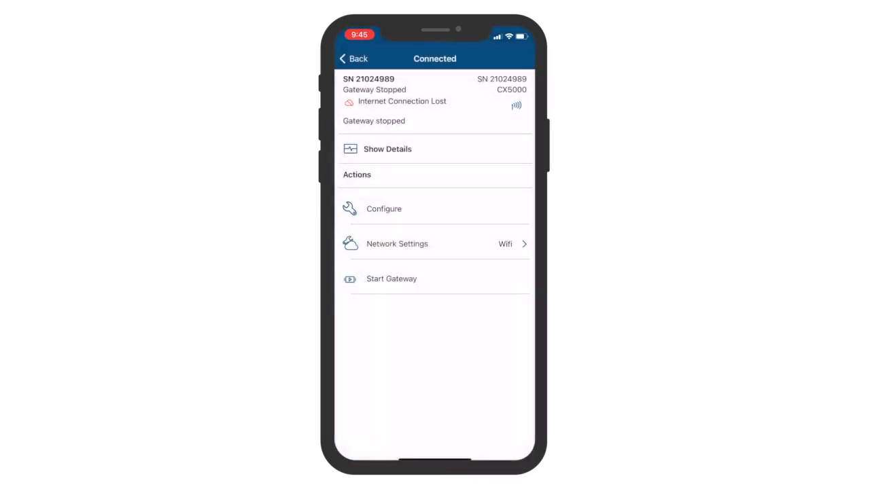
Enter the InTempWIFI network name and password and save the Wi-Fi configuration.
left_click(435, 243)
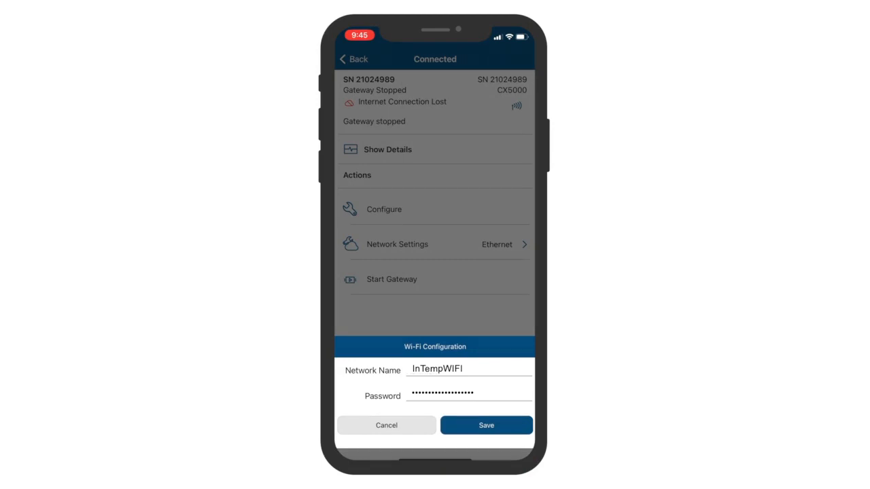
left_click(486, 424)
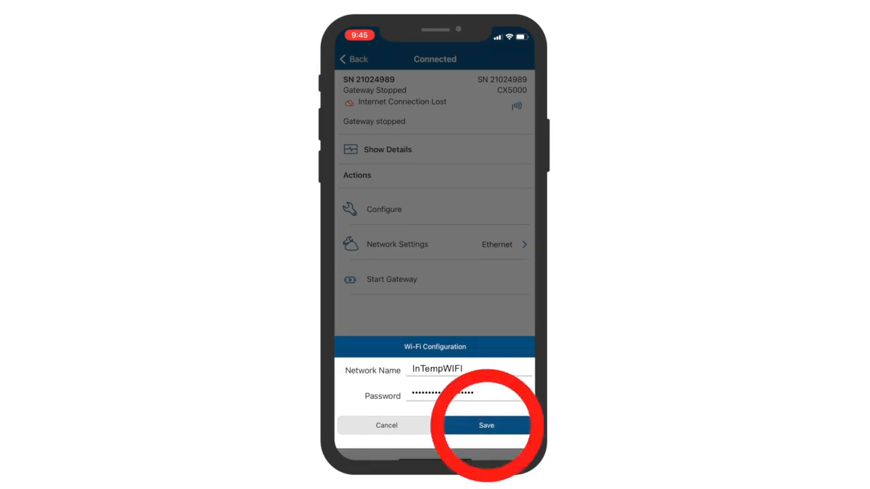
left_click(487, 424)
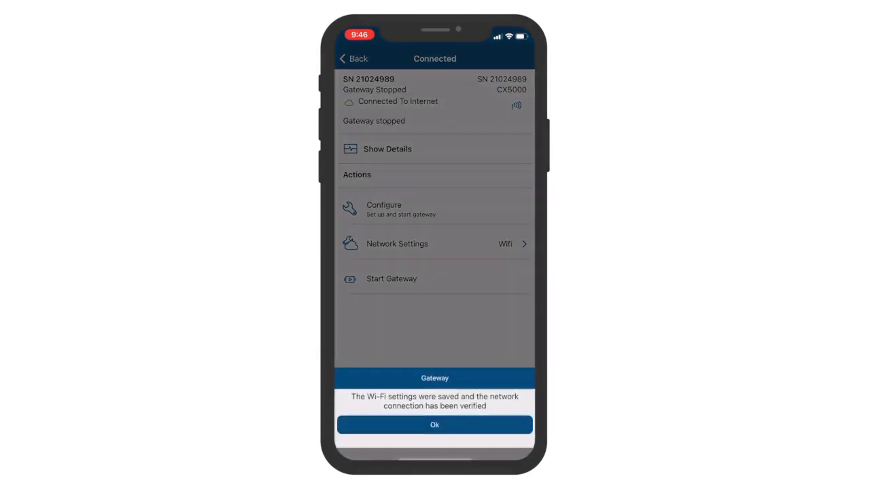
Confirm the Wi-Fi verification and start gateway configuration, selecting the Storage profile.
left_click(435, 424)
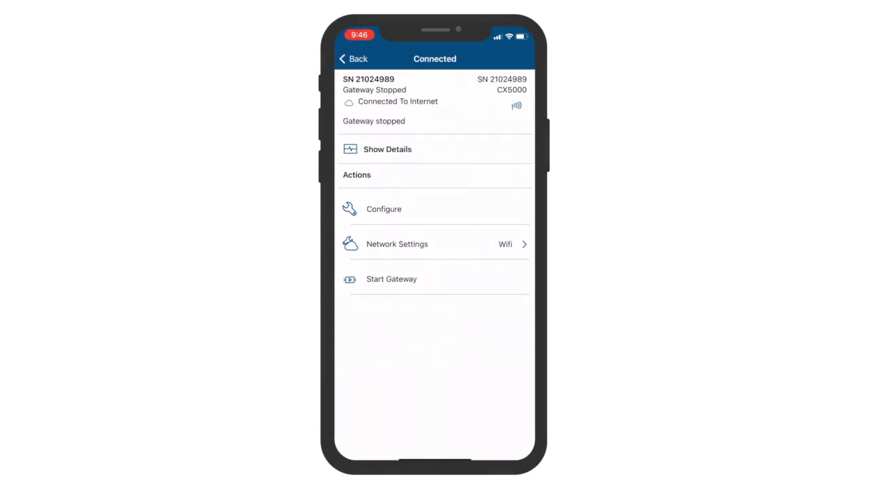
left_click(384, 210)
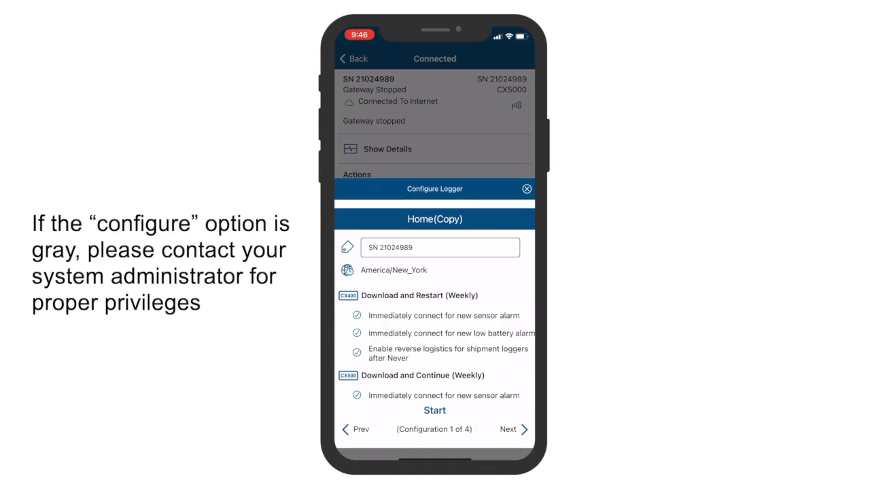
left_click(511, 429)
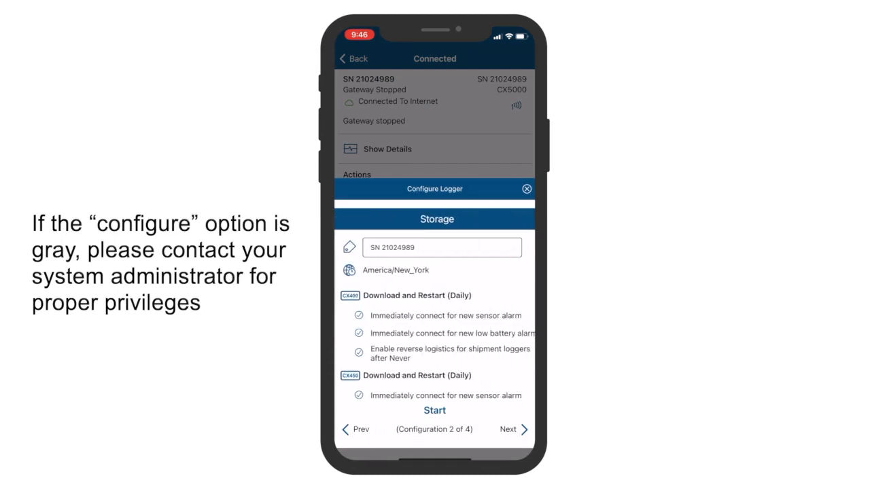
left_click(514, 430)
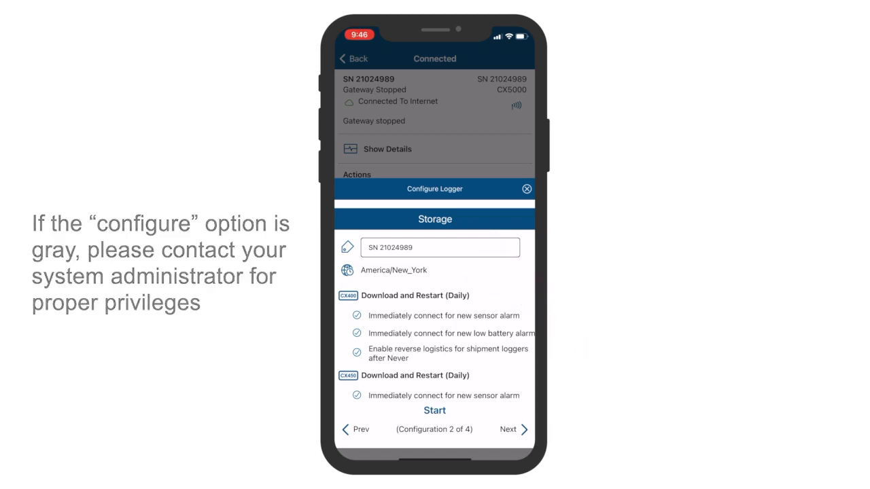
Label the gateway 'Clinic 1 Gateway' and start it running with the Storage configuration.
left_click(440, 248)
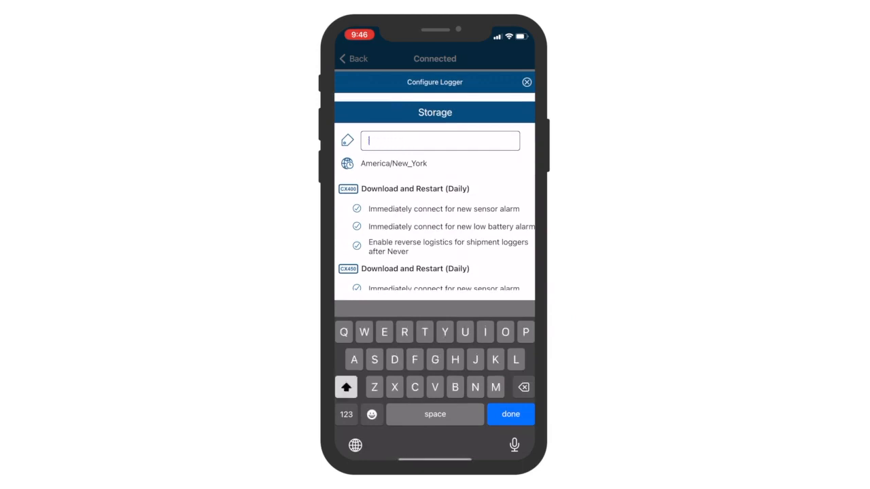
type("Clinic")
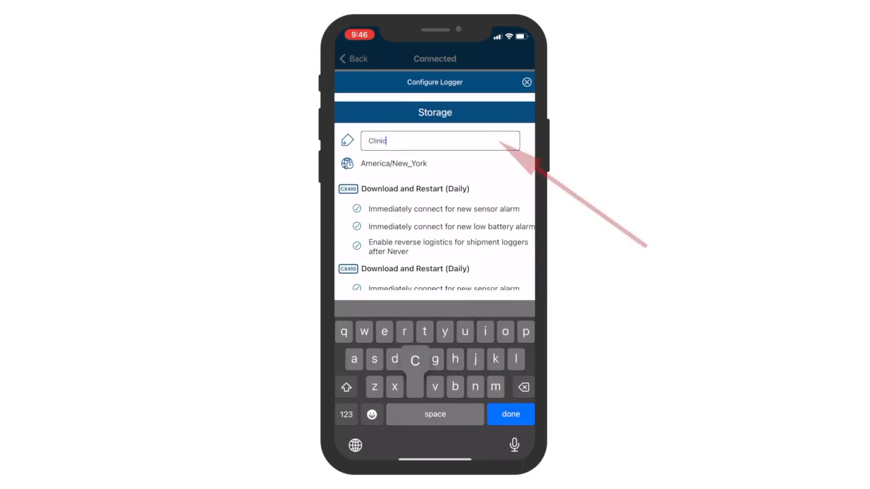
type("1 Gateway")
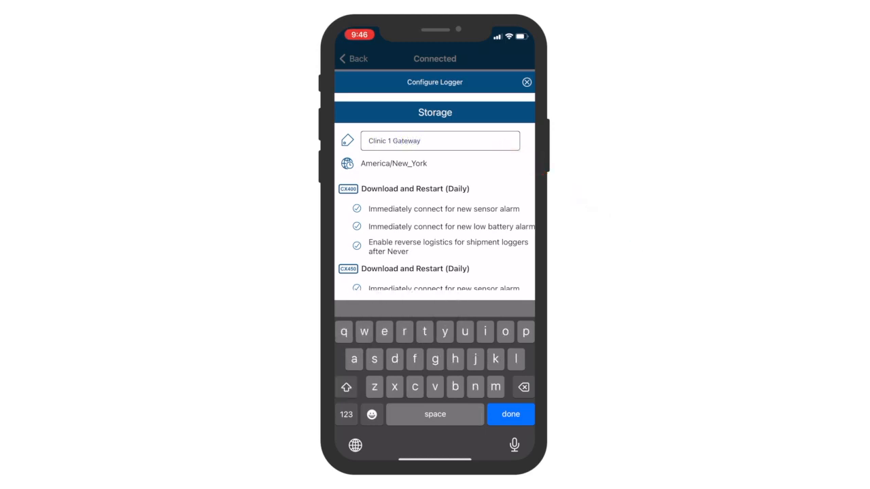
left_click(511, 413)
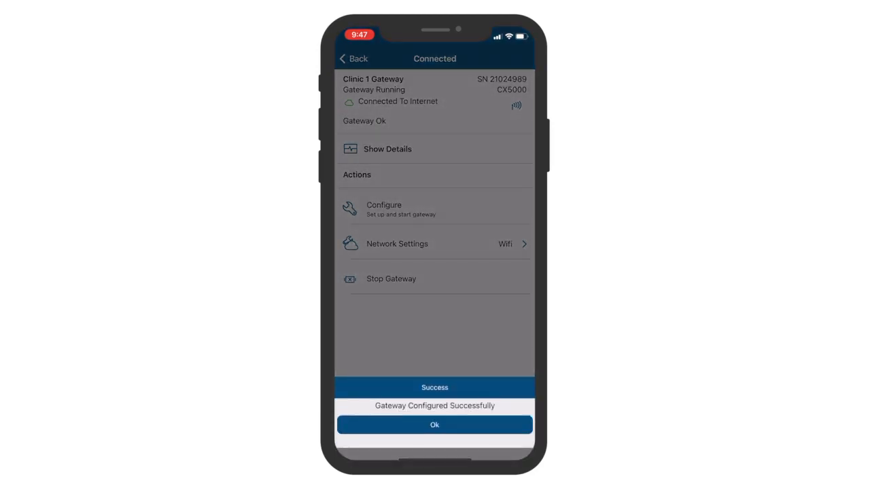
Dismiss the success message and return to the Devices list.
left_click(435, 424)
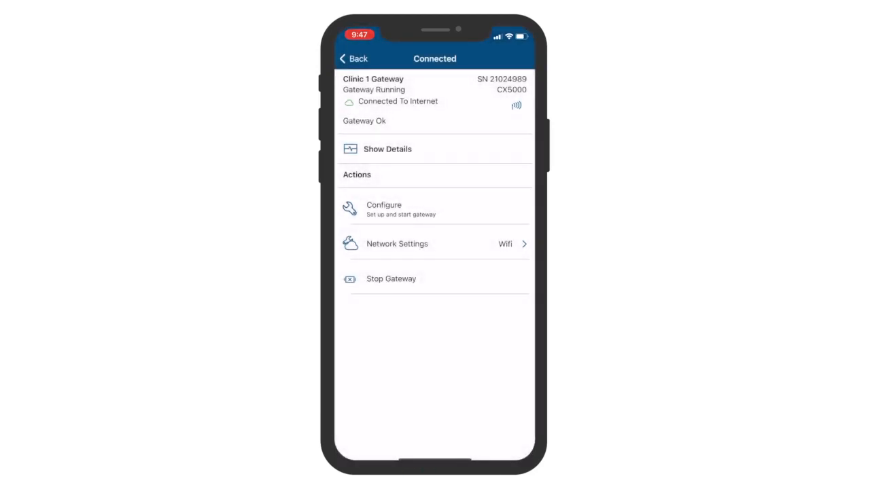
left_click(352, 58)
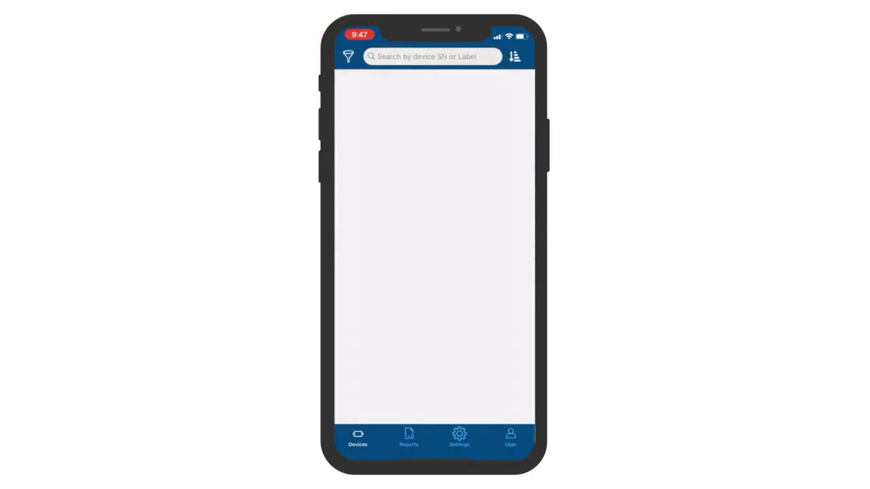